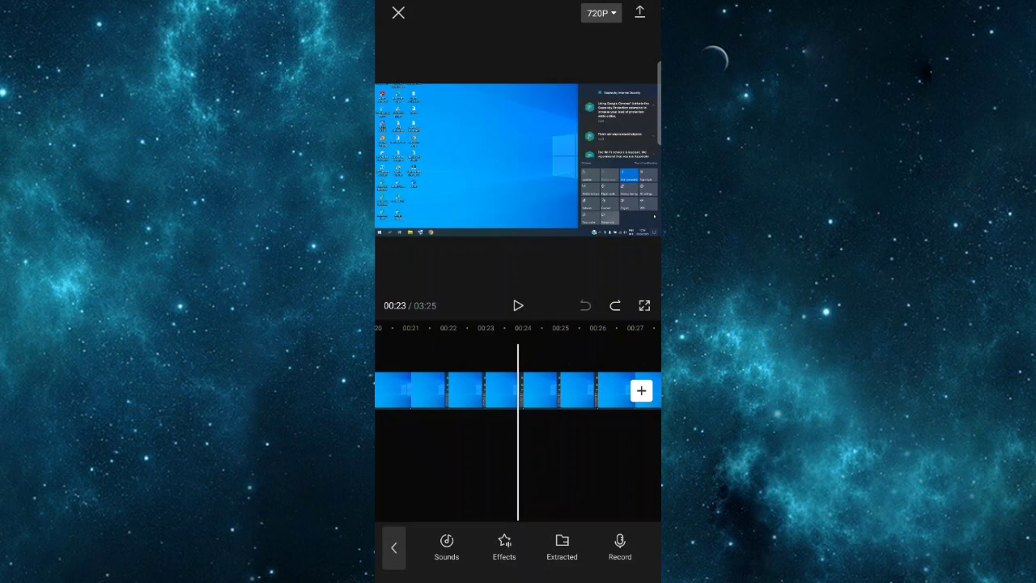
Select the screen-recording clip and extract its audio onto a separate track.
left_click(518, 305)
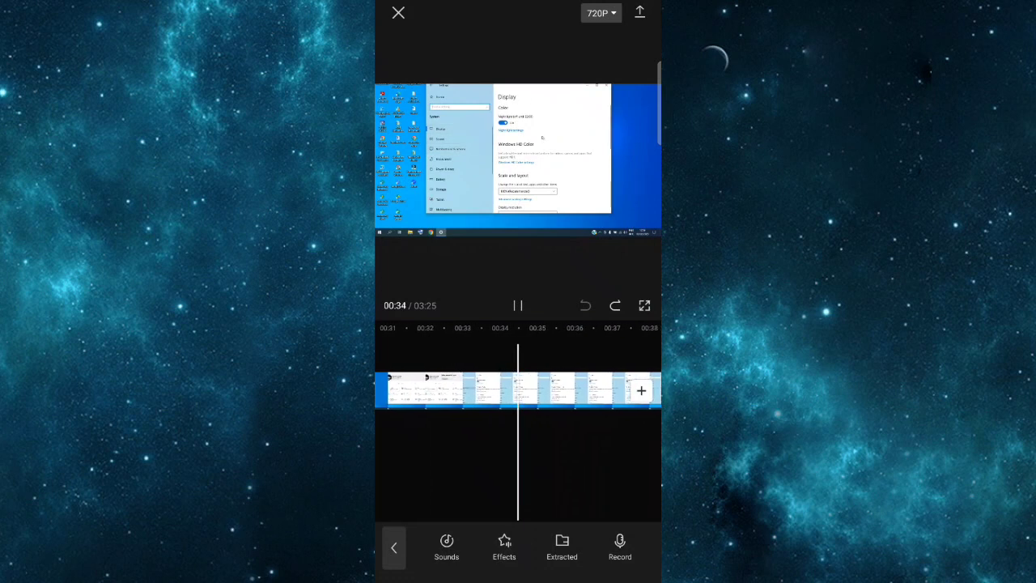
left_click(518, 304)
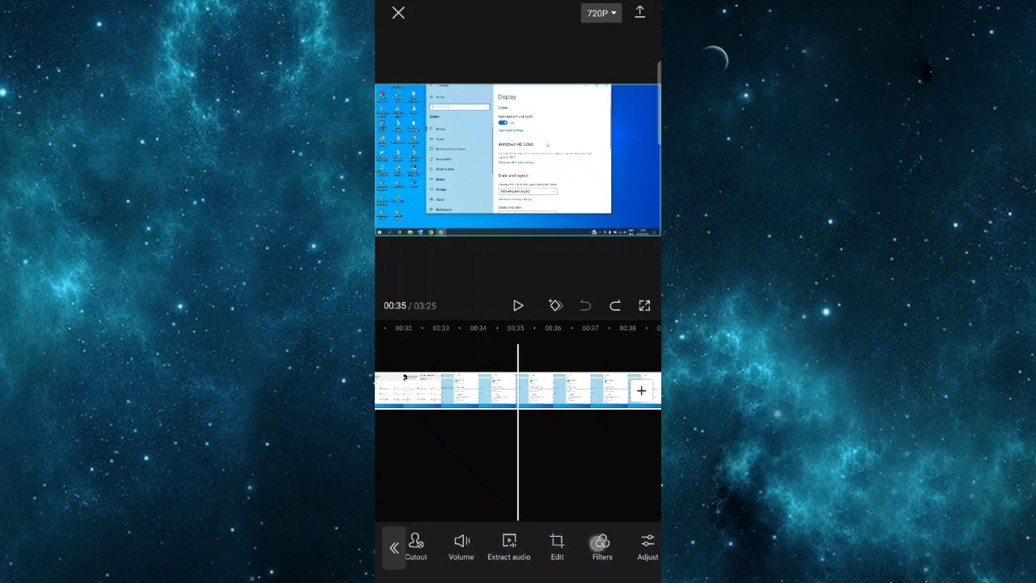
left_click(509, 547)
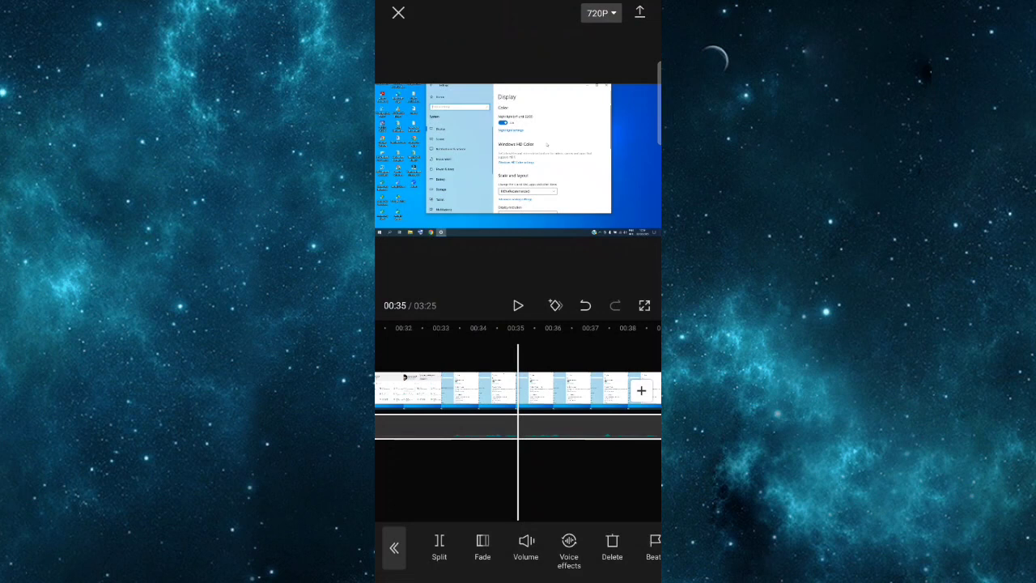
Pause the preview, then switch Reduce noise on for the extracted audio track.
left_click(518, 304)
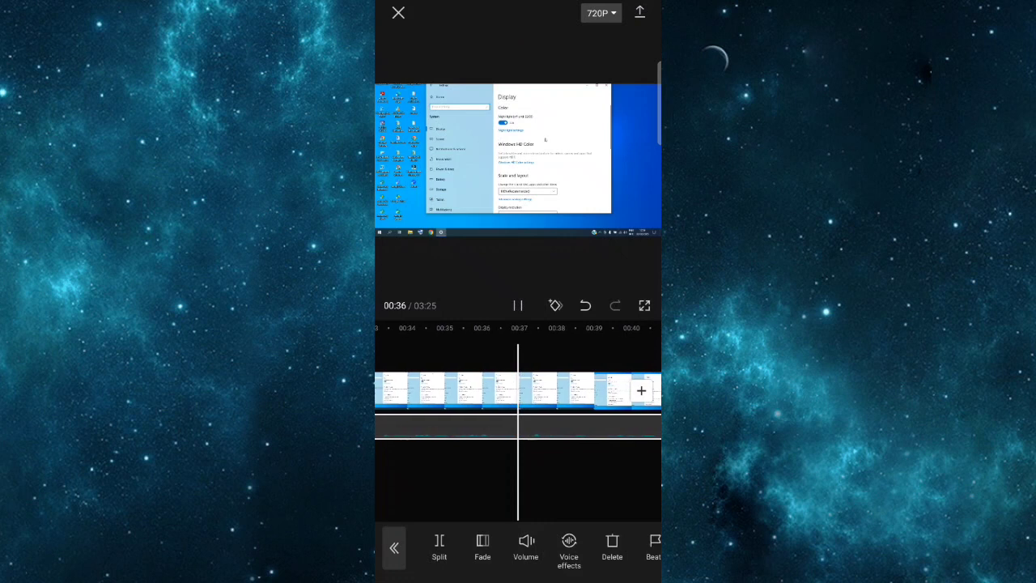
left_click(518, 305)
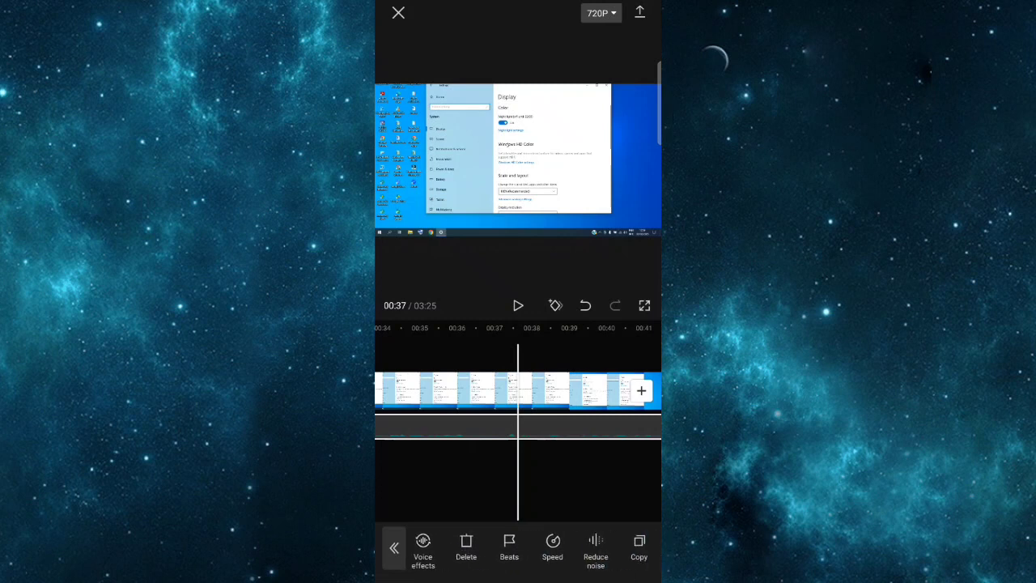
left_click(596, 551)
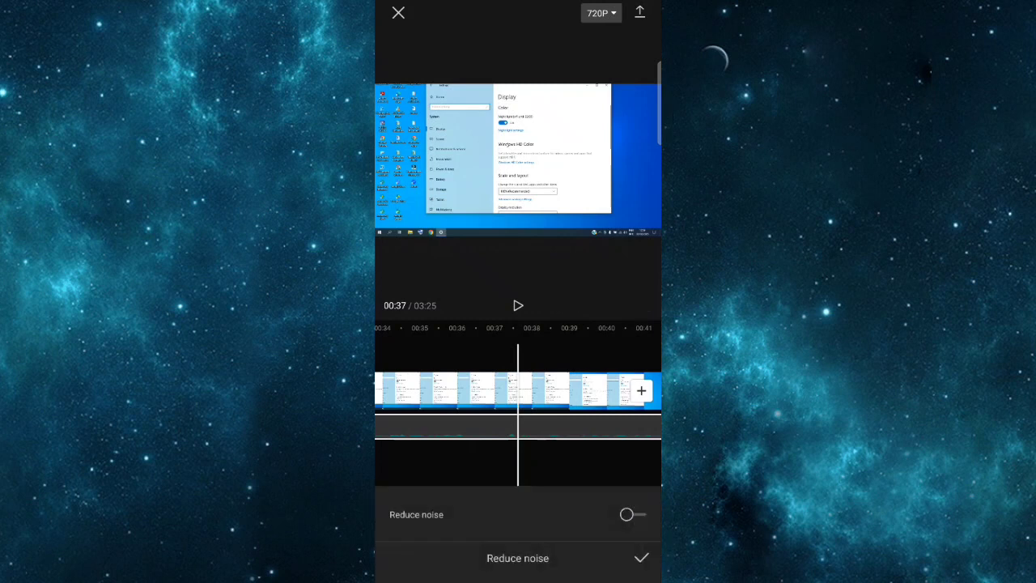
left_click(631, 515)
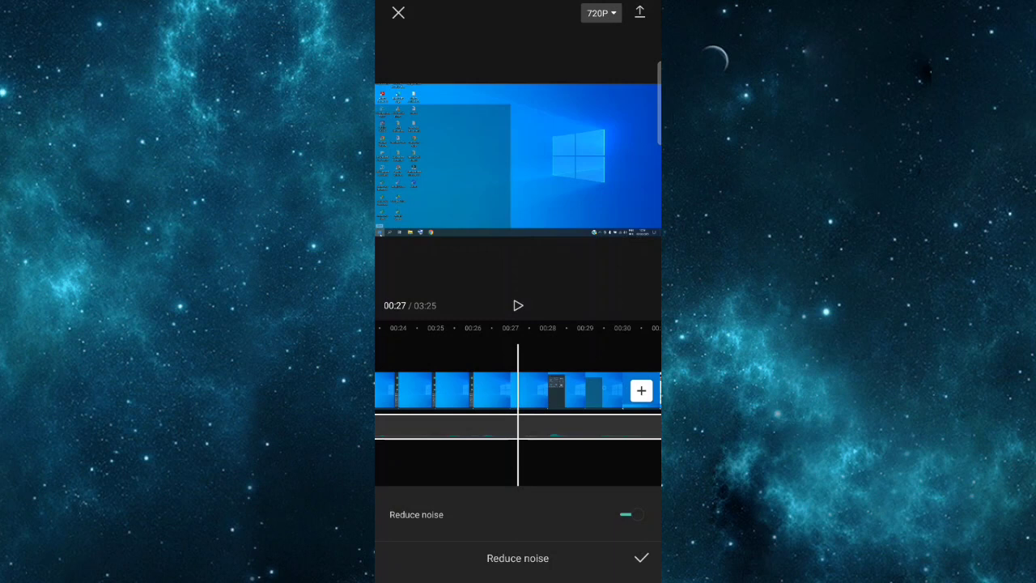
Toggle Reduce noise off and back on so processing starts.
left_click(632, 515)
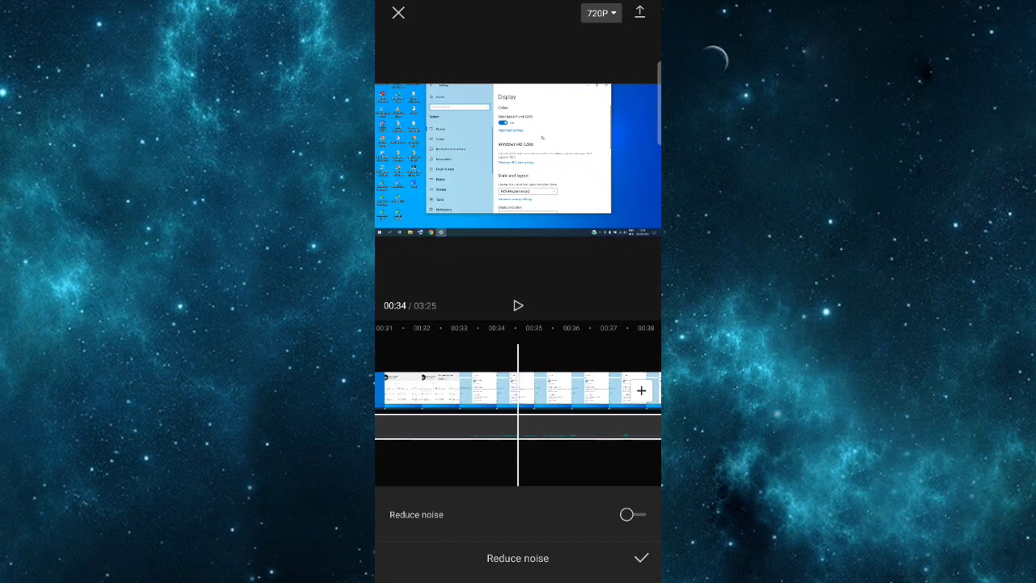
left_click(631, 515)
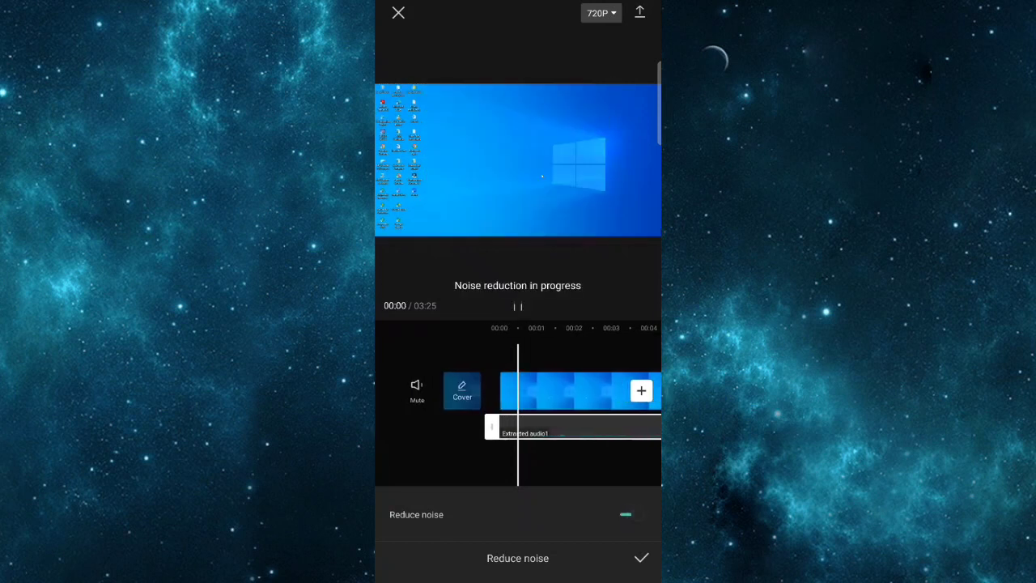